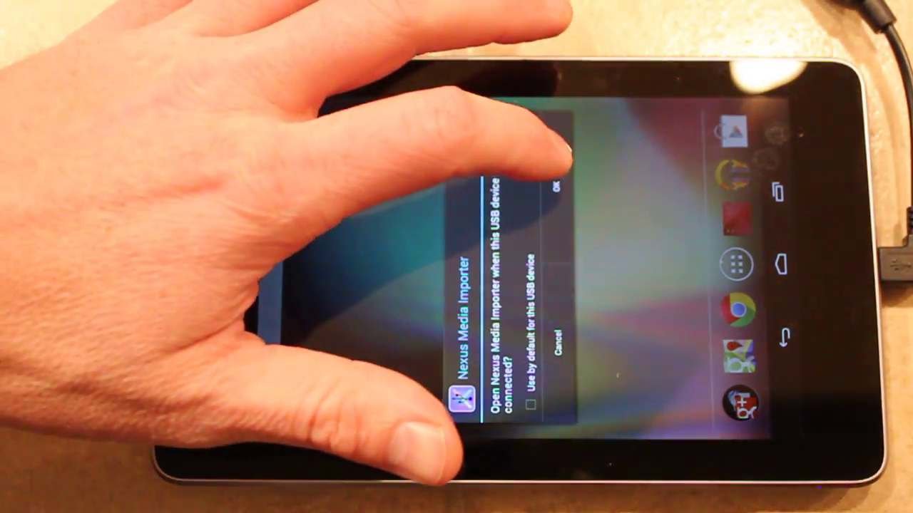
# Accept the USB prompt so Nexus Media Importer launches for the connected drive
pyautogui.click(558, 191)
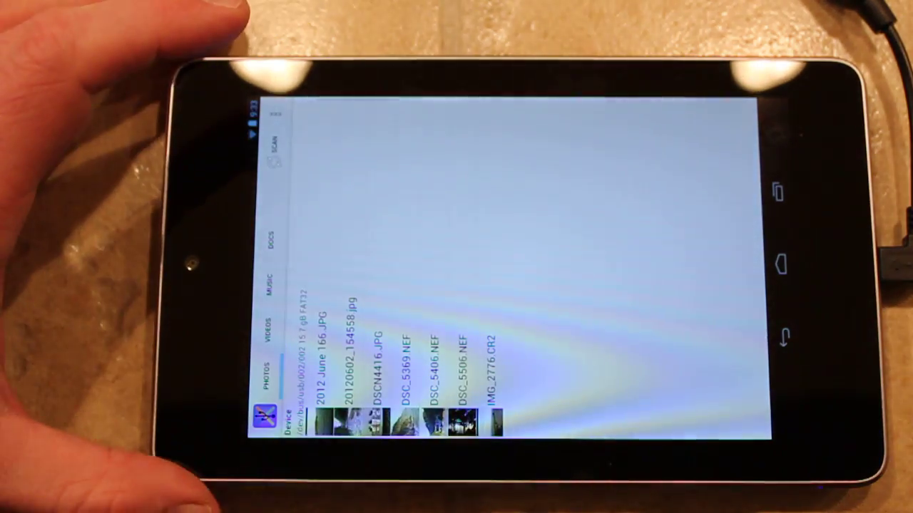